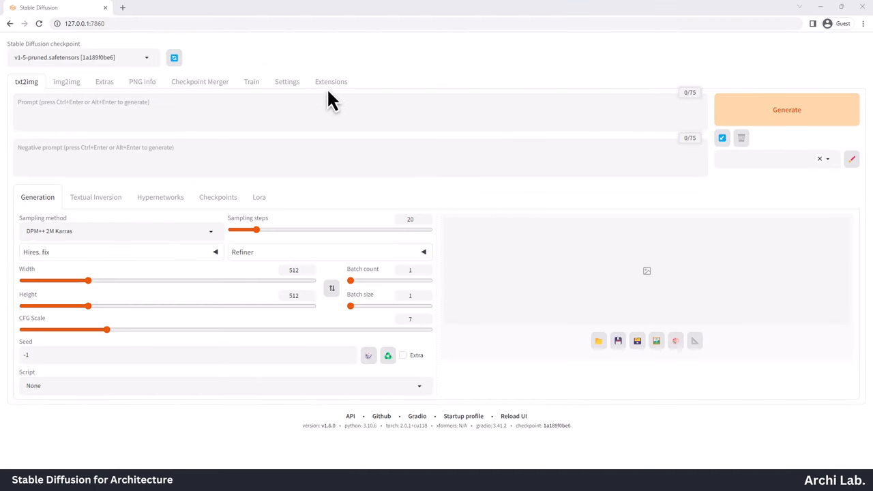
Load the Available extensions list, search 'con', and install sd-webui-controlnet
left_click(331, 81)
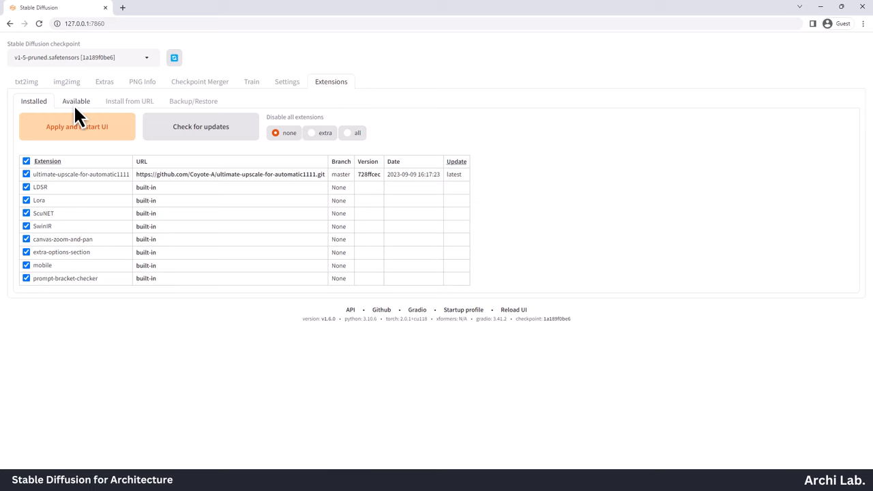
left_click(76, 101)
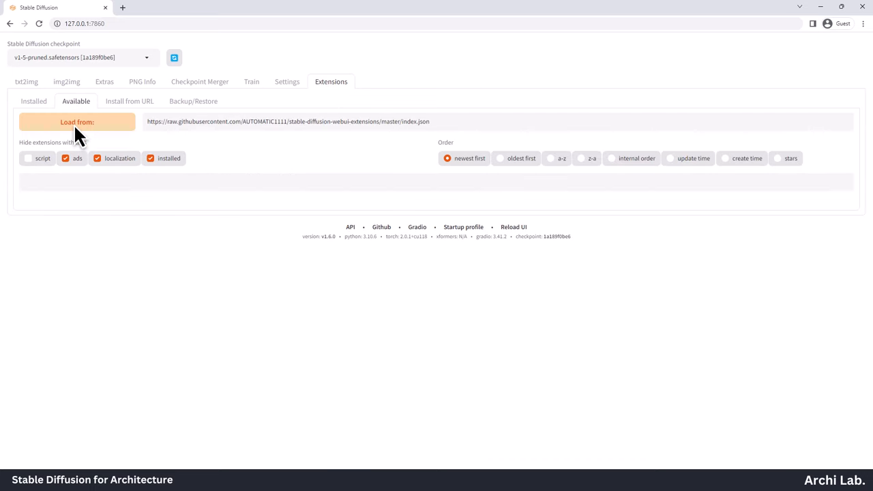
left_click(77, 122)
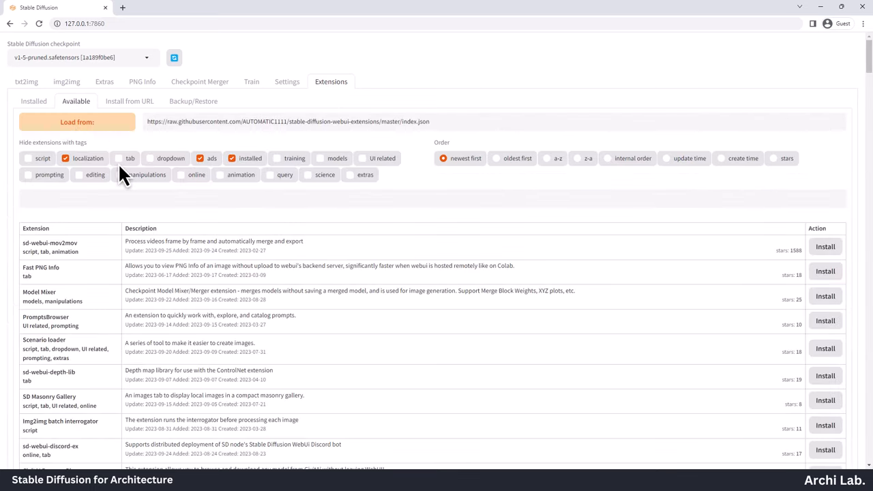
type("controlnet")
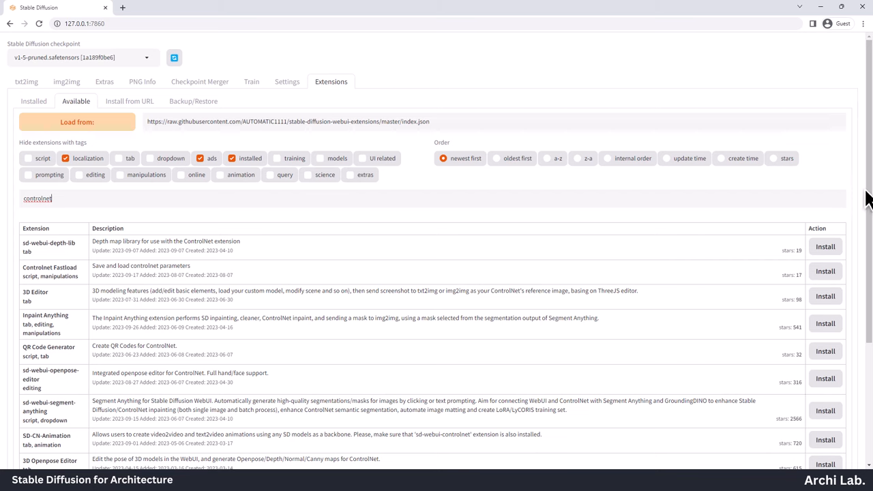
scroll("down", 3)
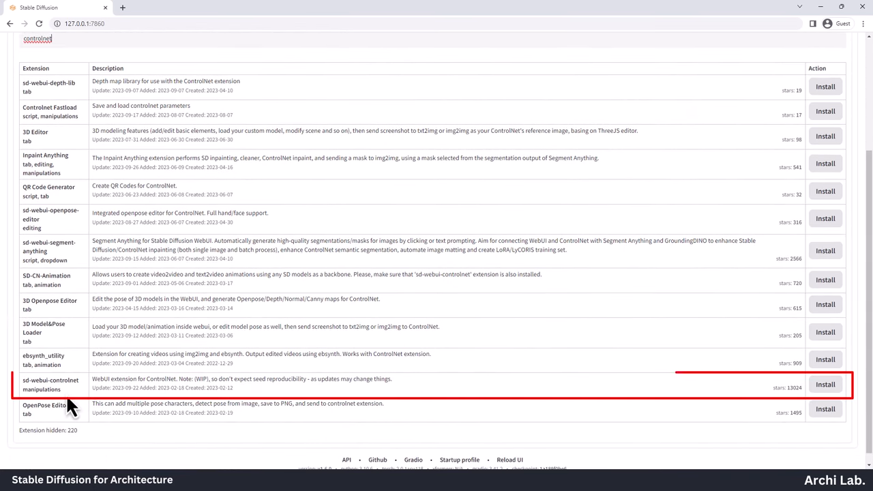
mouse_move(51, 384)
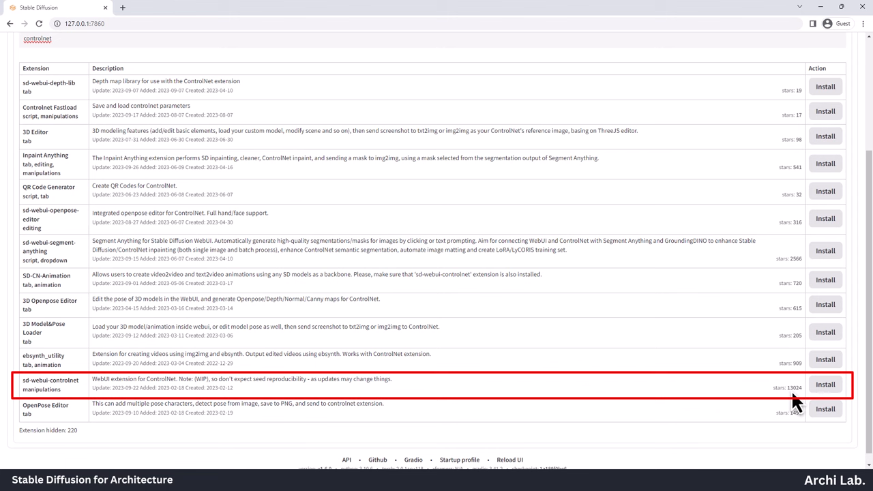
left_click(825, 384)
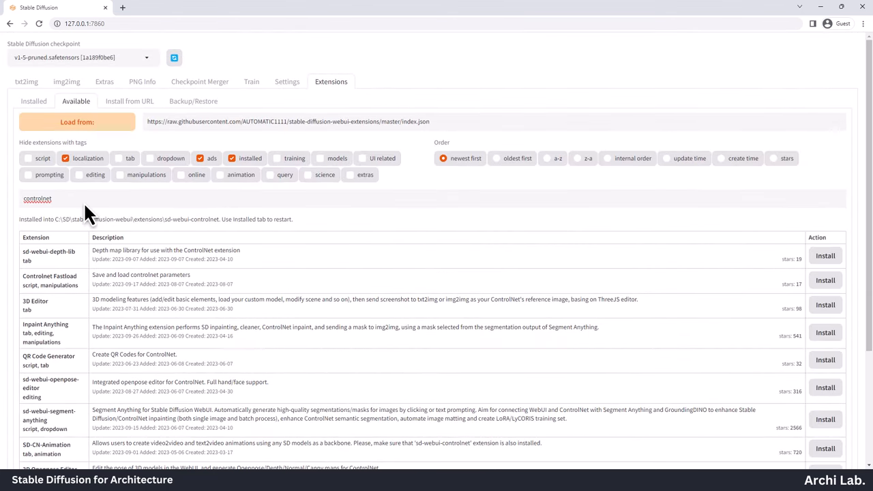
Check installed extensions for updates, then apply and restart the UI
left_click(33, 101)
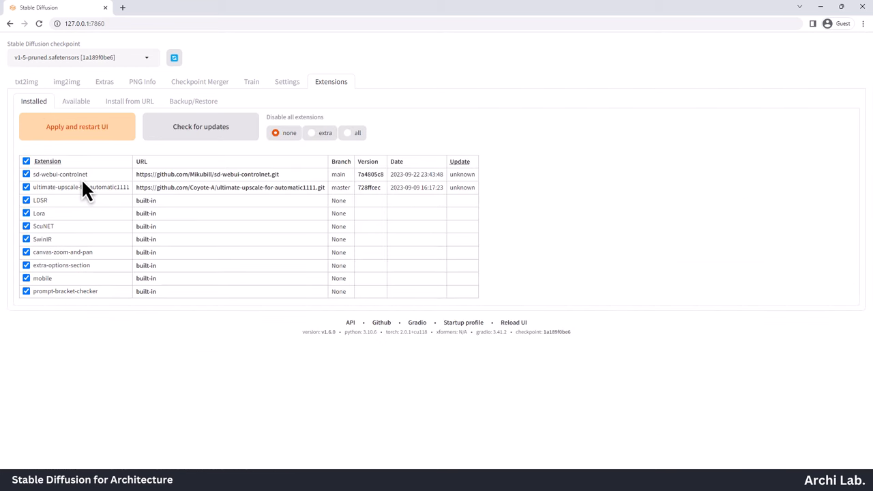
left_click(201, 127)
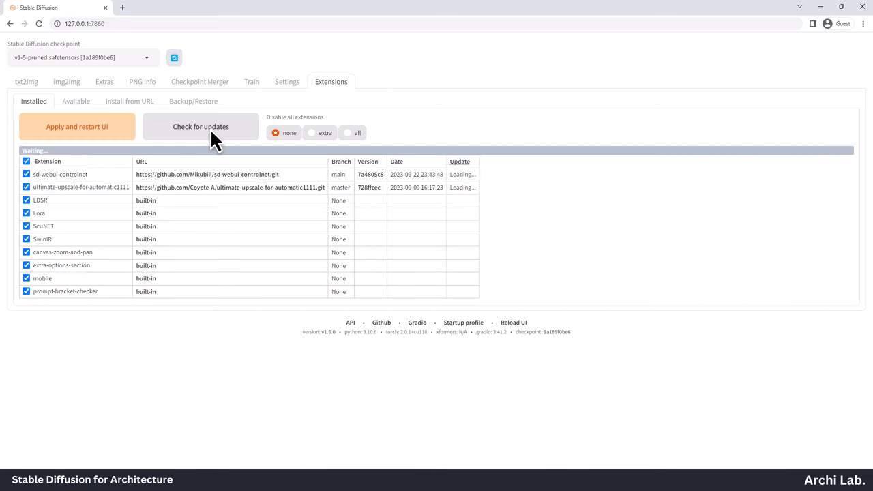
left_click(201, 126)
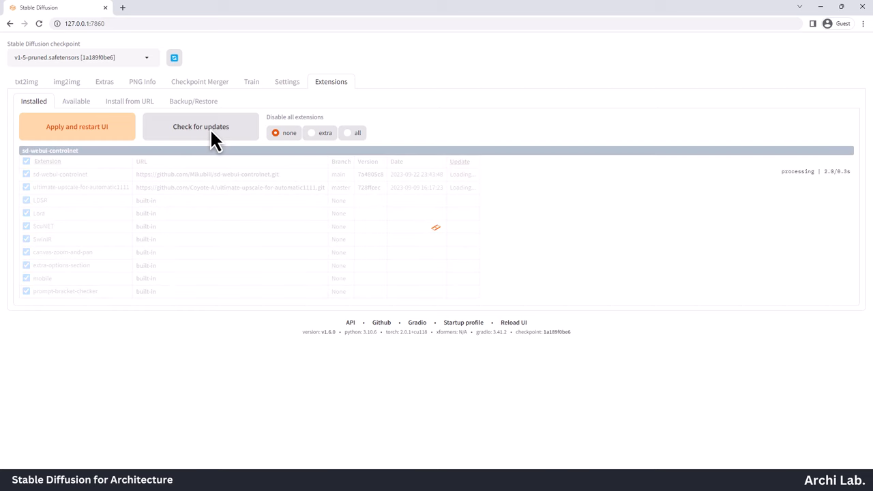
left_click(200, 126)
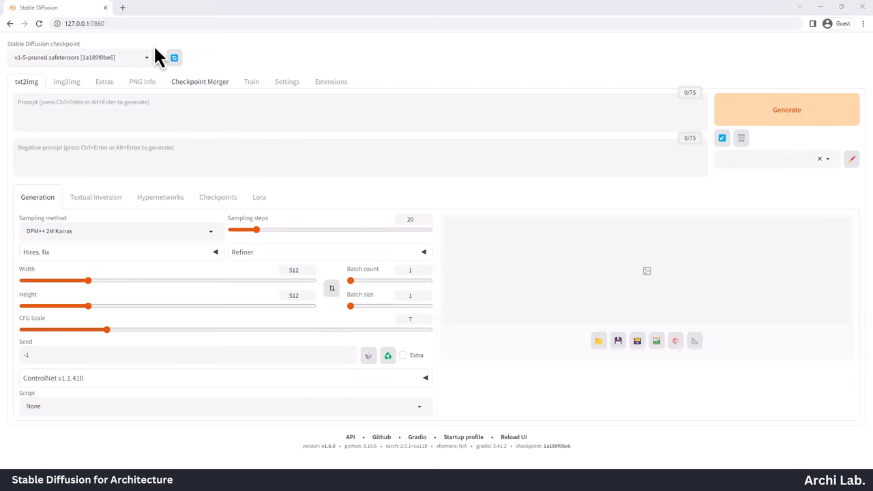
Browse the lllyasviel/ControlNet-v1-1 file list on Hugging Face
type("https://huggingface.co/lllyasviel/ControlNet-v1-1/tree/main")
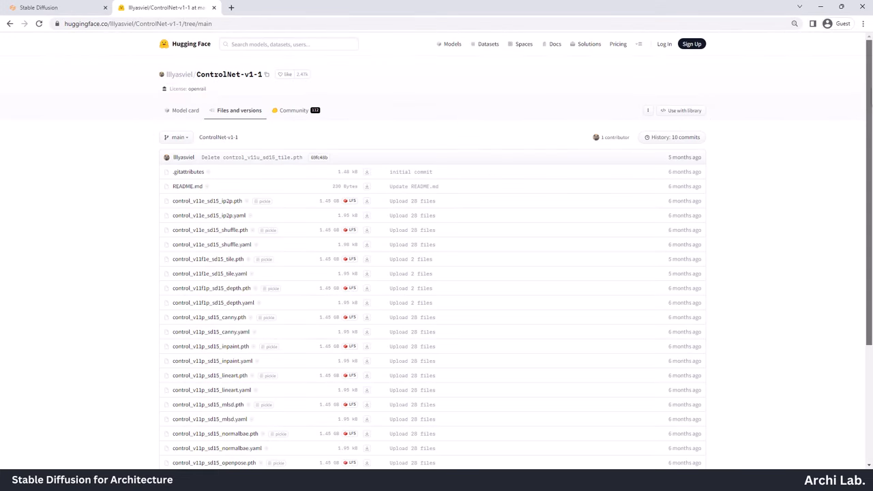
scroll("down", 3)
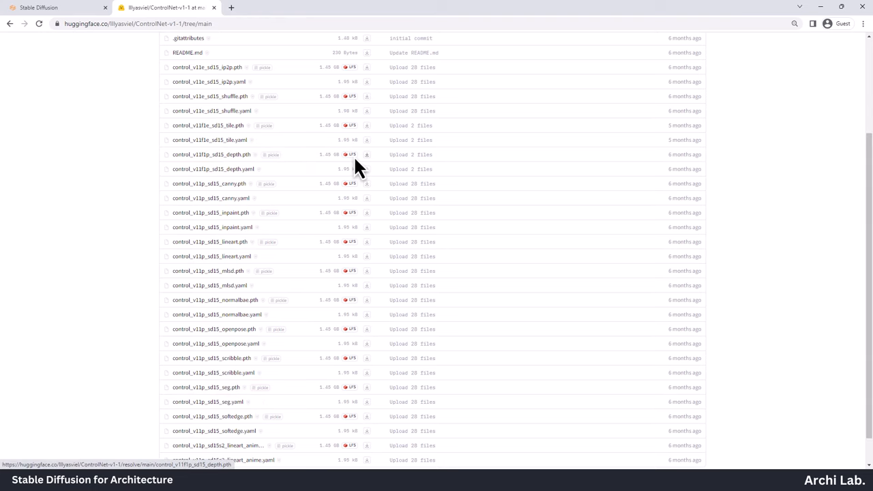
mouse_move(372, 167)
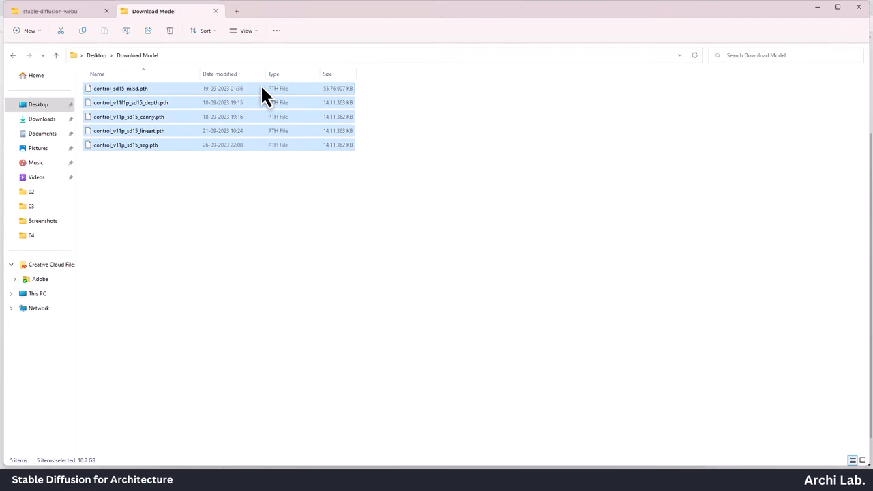
mouse_move(51, 34)
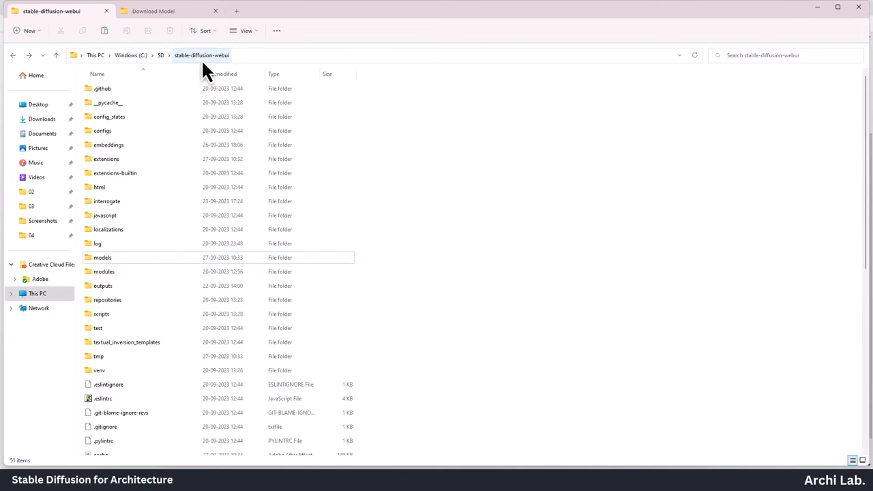
Open the models folder inside stable-diffusion-webui
double_click(103, 257)
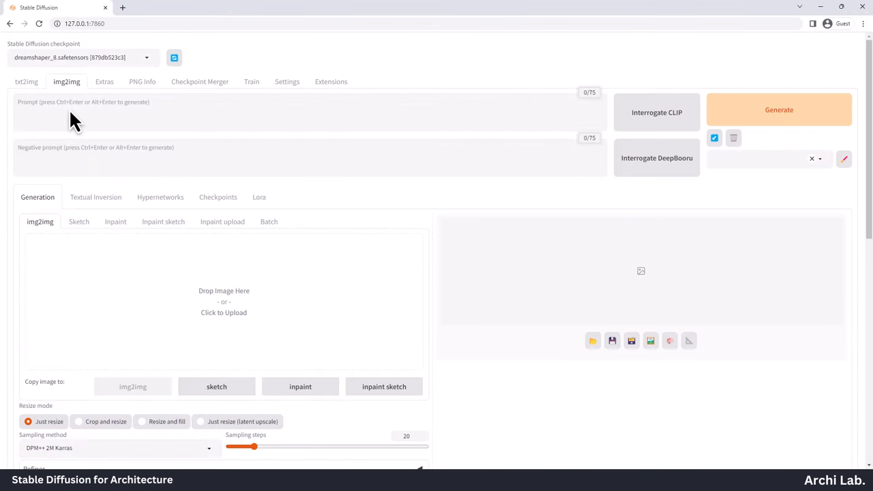
mouse_move(236, 315)
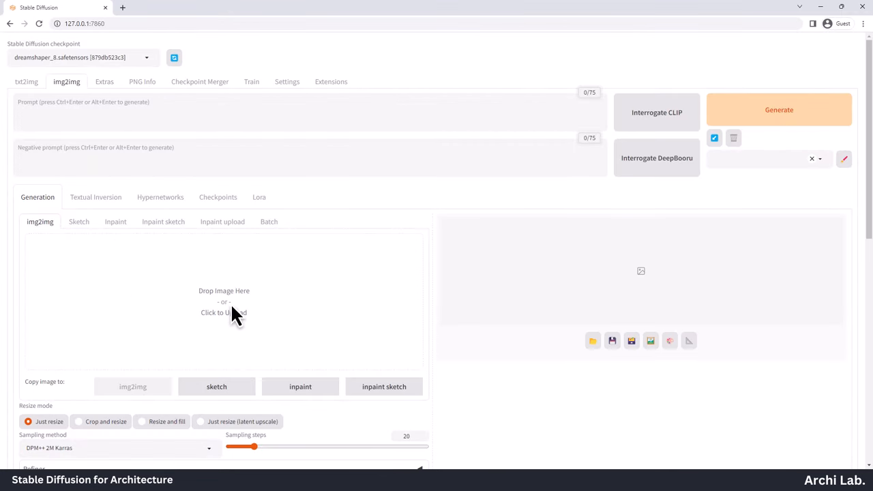
Upload the industrial rustic living room photo into img2img with Euler a sampling at 760×456
left_click(224, 313)
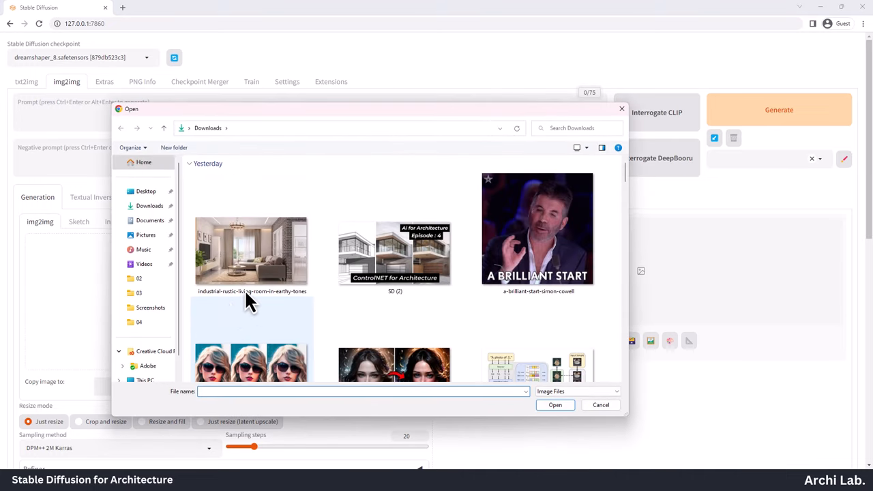
double_click(252, 250)
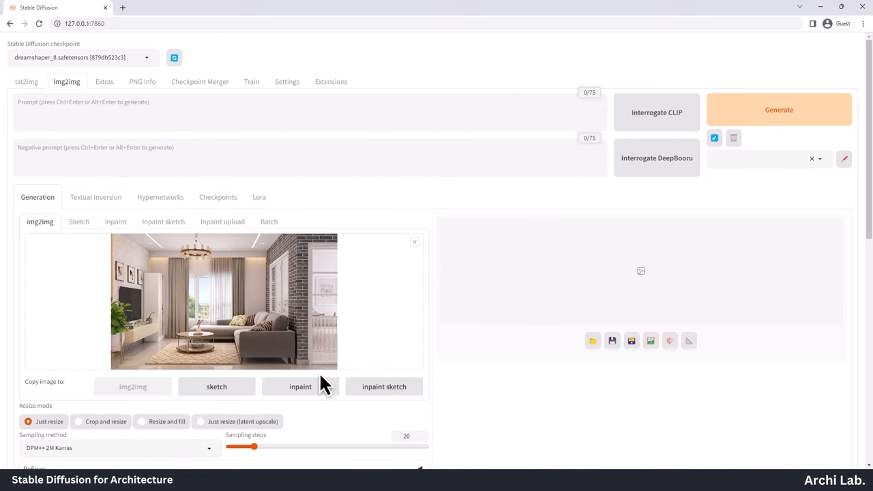
scroll("down", 3)
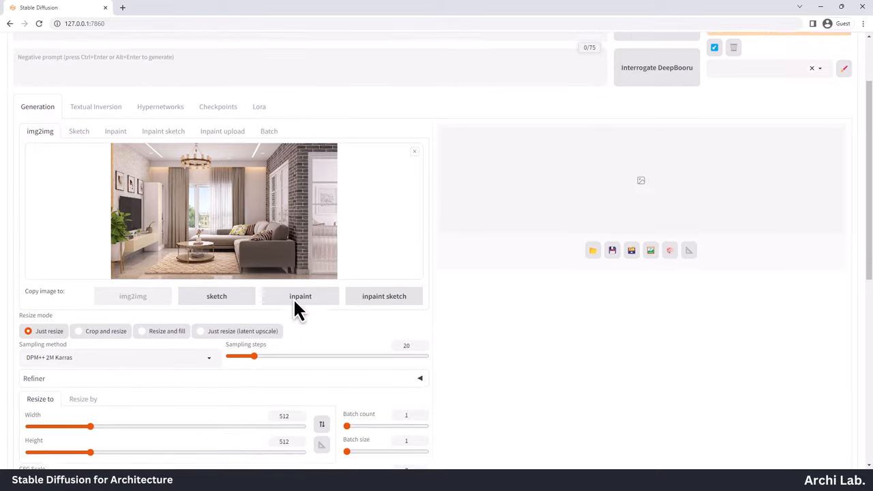
left_click(116, 357)
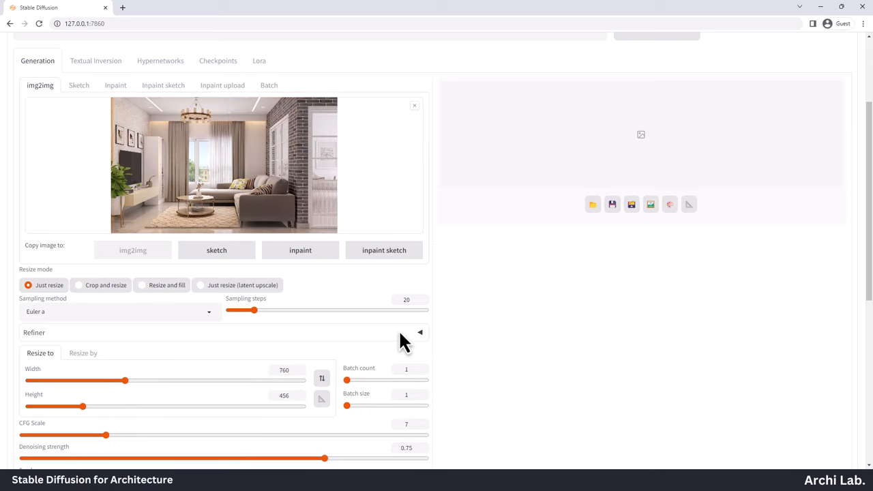
Enable a ControlNet unit with the living room photo as control image and preview on
scroll("down", 3)
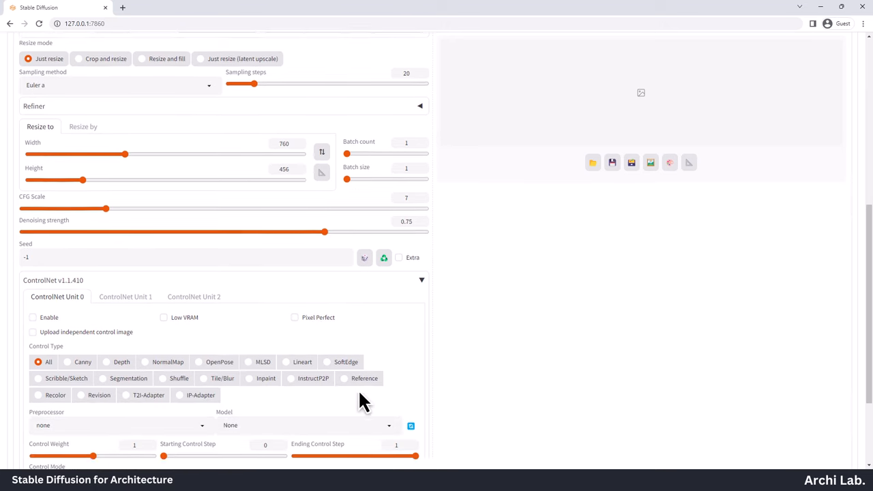
left_click(33, 317)
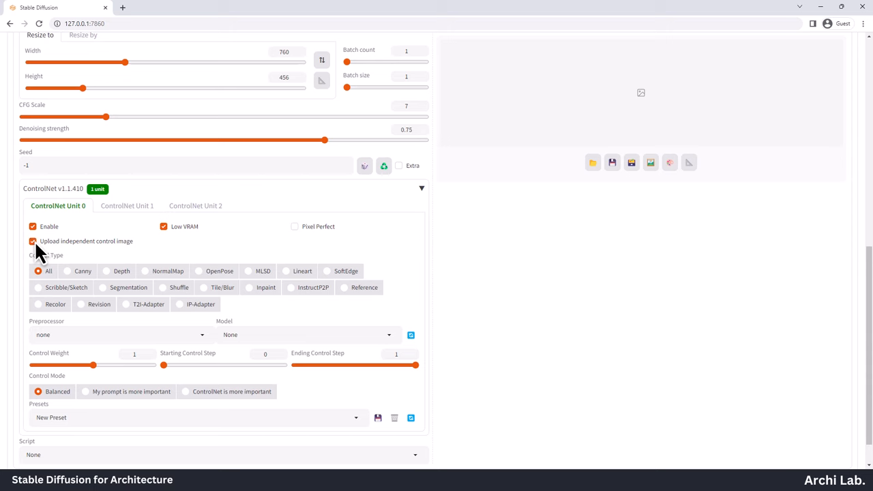
left_click(32, 241)
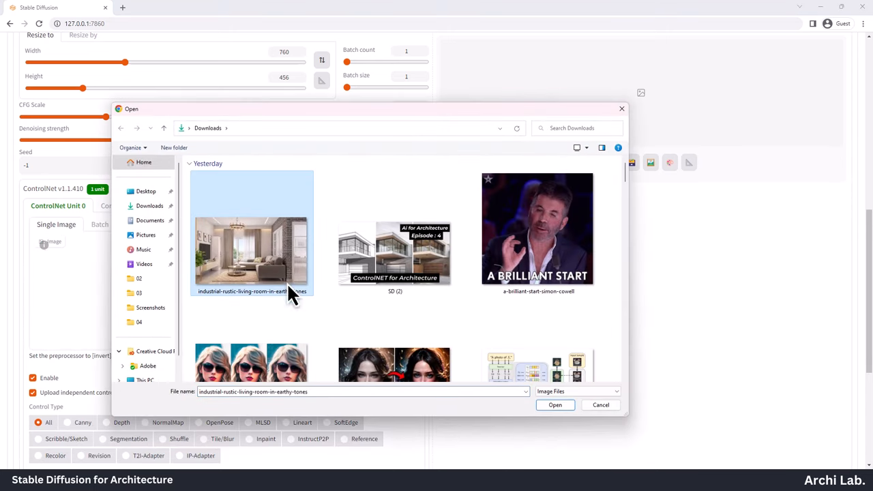
left_click(555, 405)
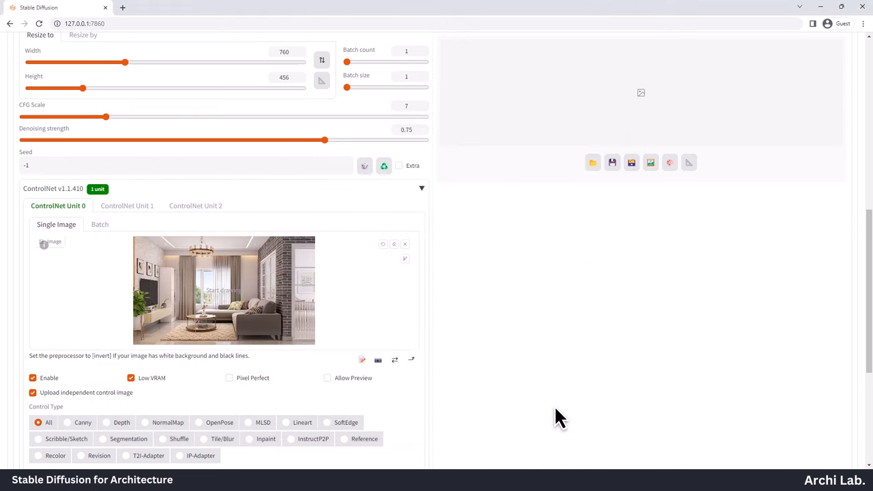
scroll("down", 3)
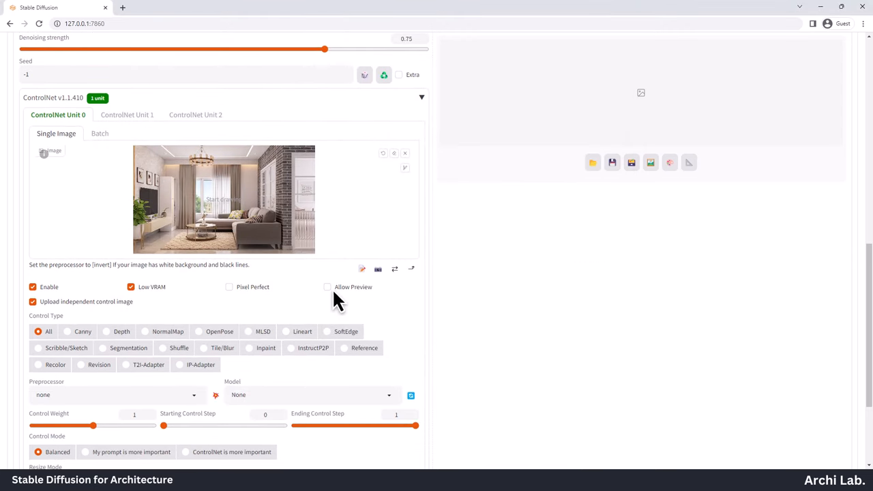
left_click(328, 287)
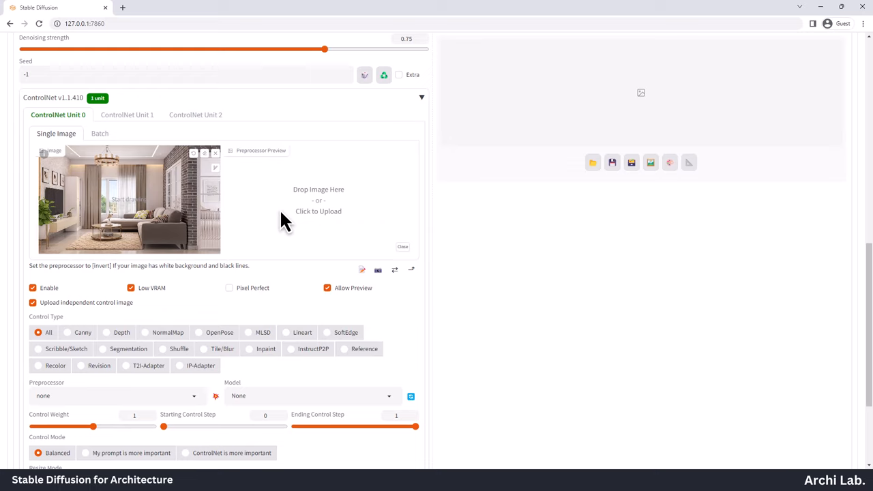
mouse_move(60, 332)
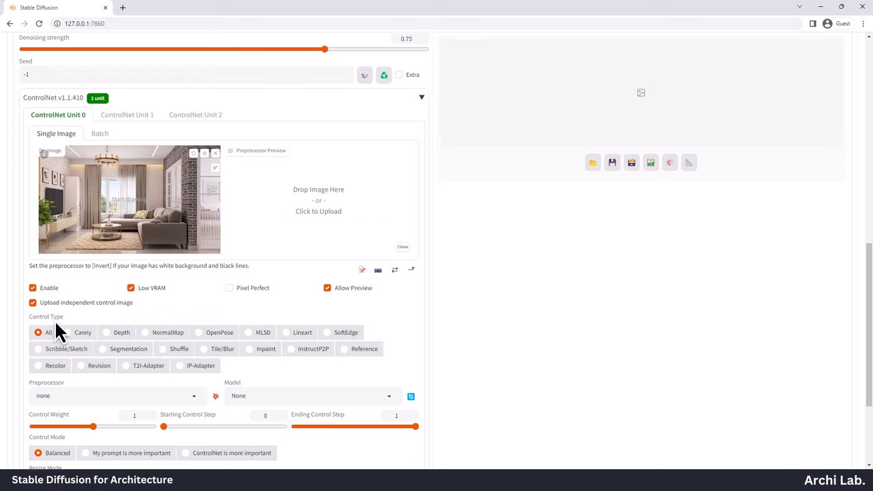
Choose Depth control, preview the depth map, generate 'Modern living room' and enlarge it
left_click(106, 332)
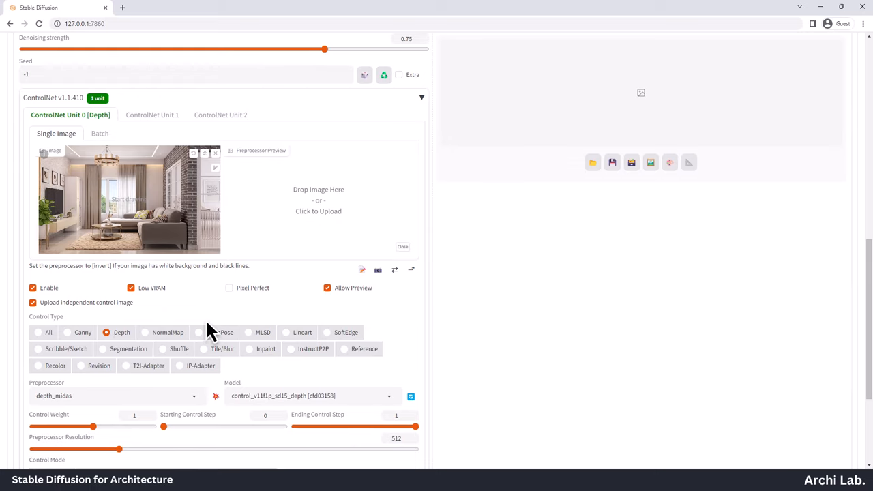
scroll("down", 3)
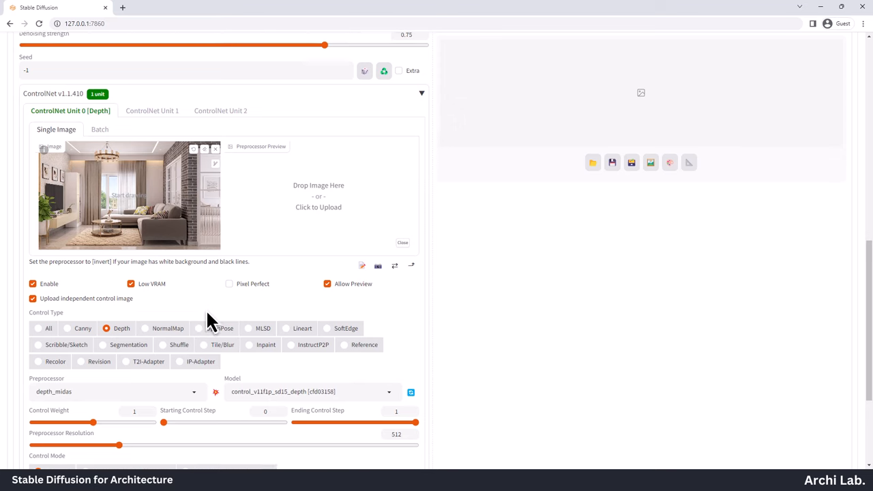
scroll("down", 3)
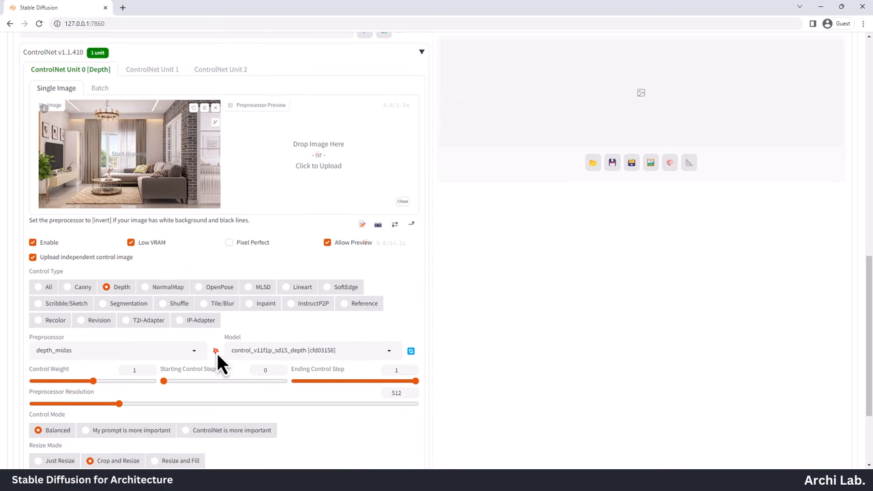
left_click(215, 350)
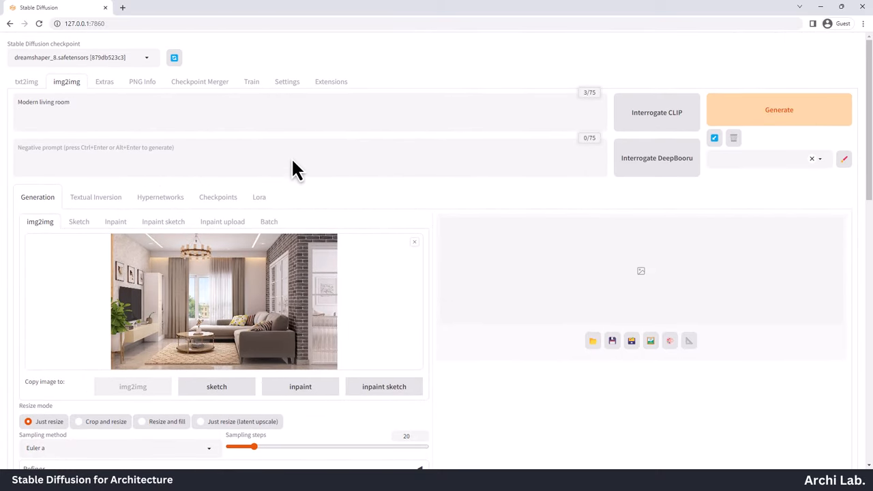
left_click(779, 110)
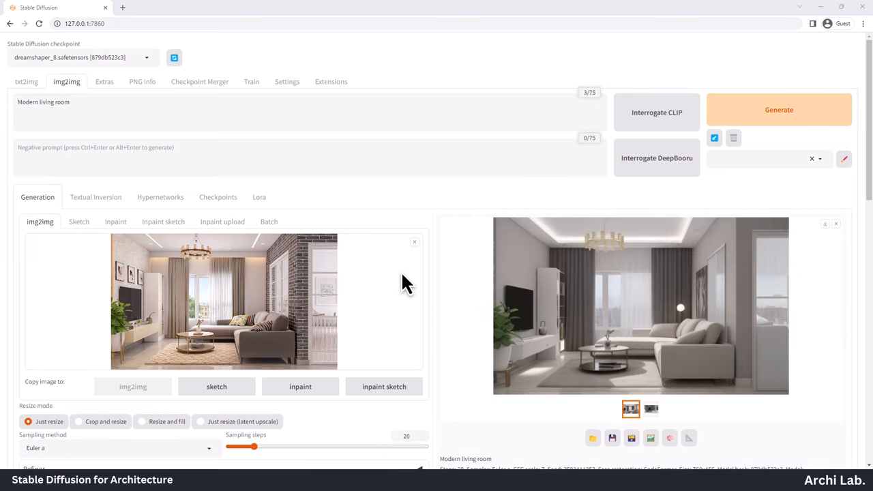
mouse_move(418, 273)
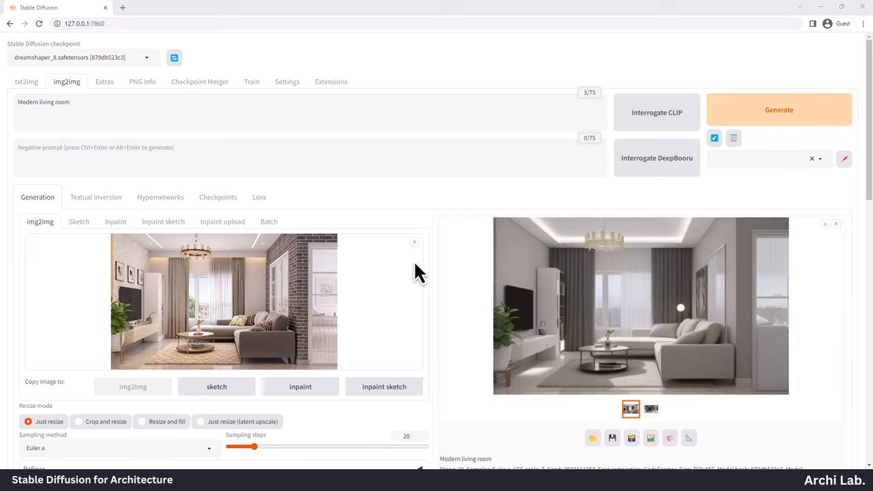
left_click(641, 305)
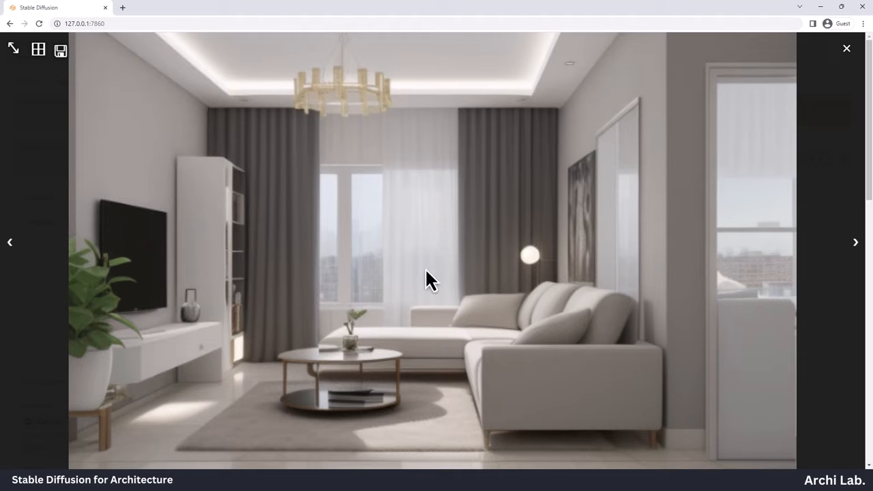
mouse_move(418, 306)
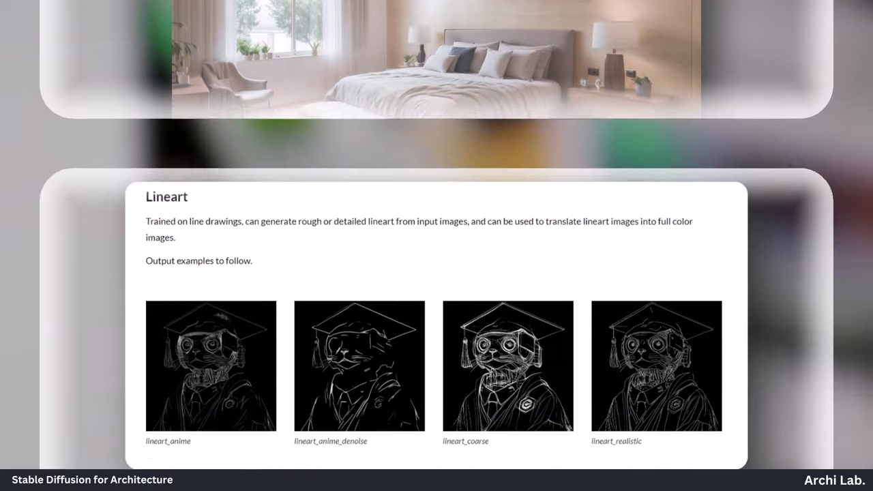
Scroll through the cleared img2img page
scroll("down", 3)
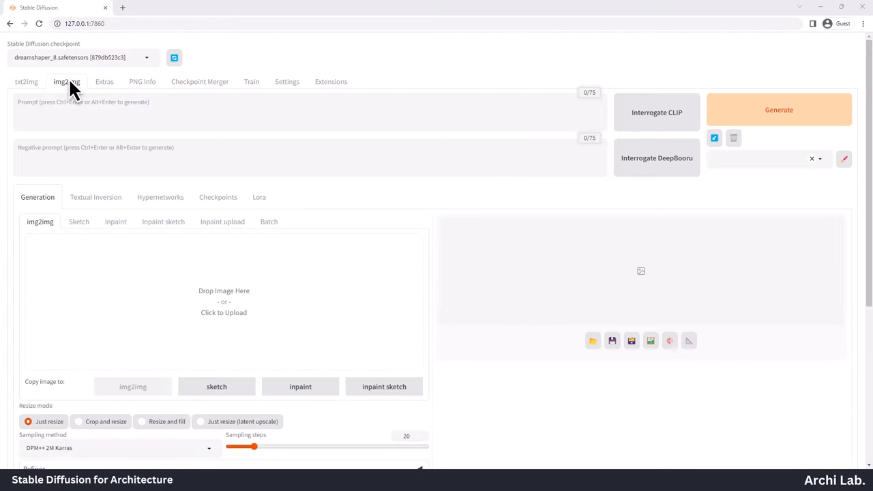
Switch to img2img and load the living room photo as the ControlNet Unit 0 reference
left_click(223, 302)
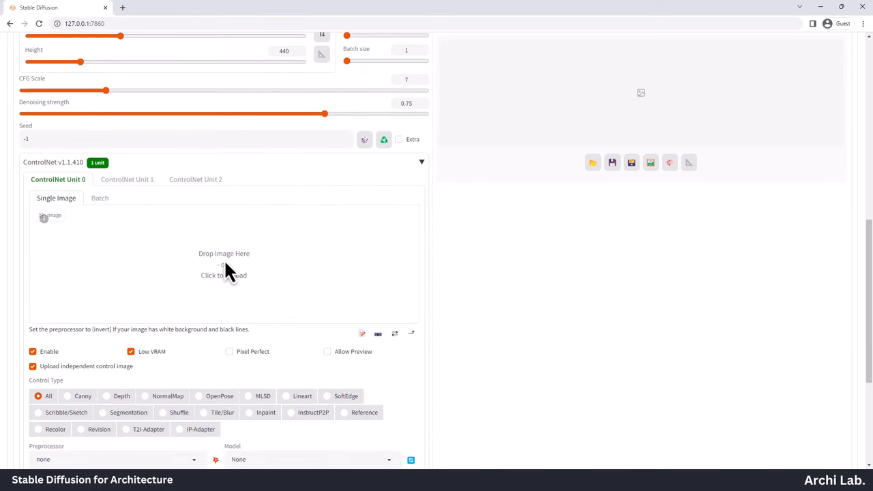
left_click(224, 275)
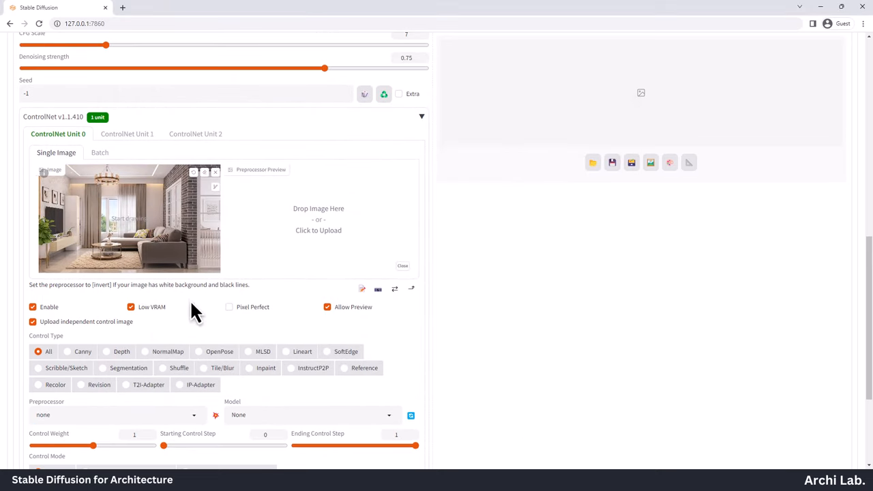
mouse_move(188, 369)
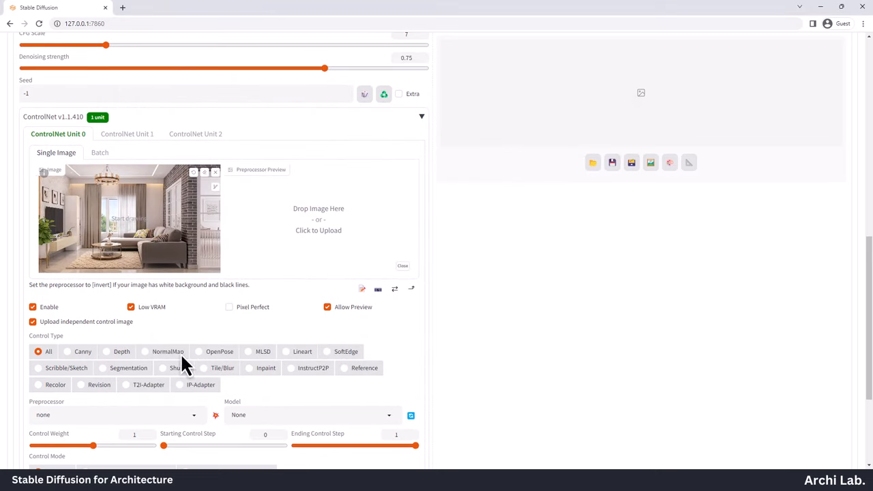
left_click(286, 351)
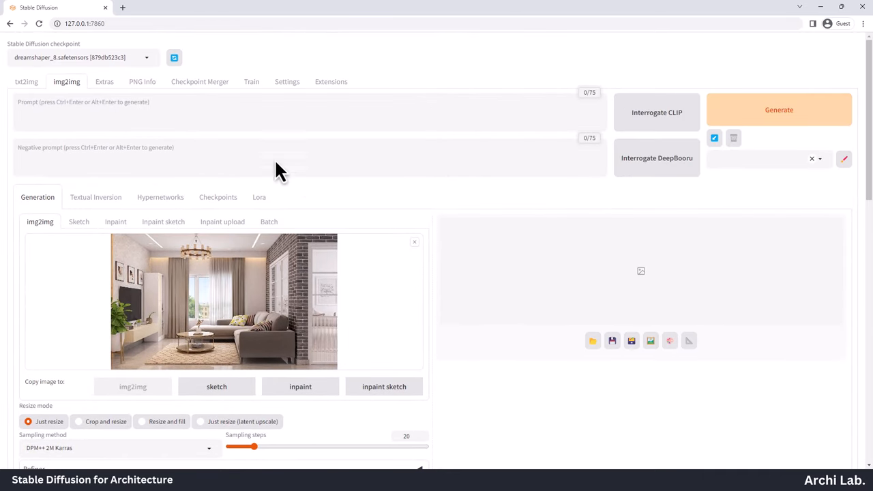
left_click(779, 110)
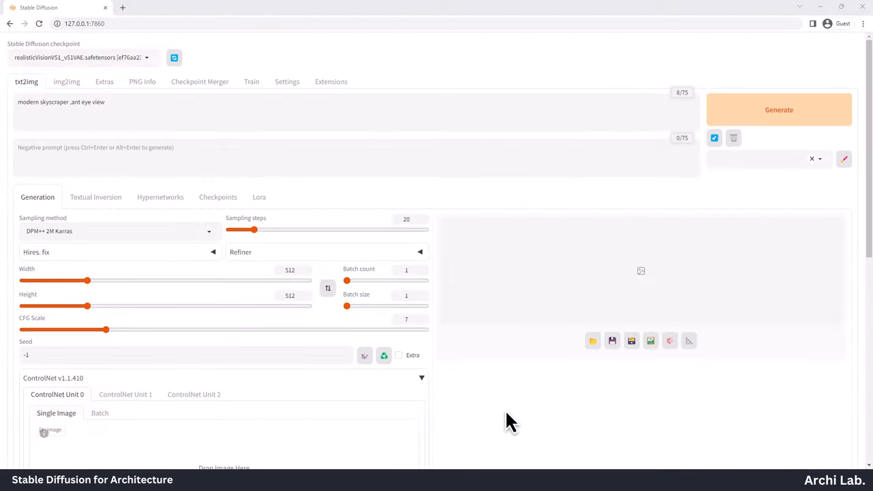
Turn on preprocessor preview, select MLSD control type, and generate the skyscraper
scroll("down", 3)
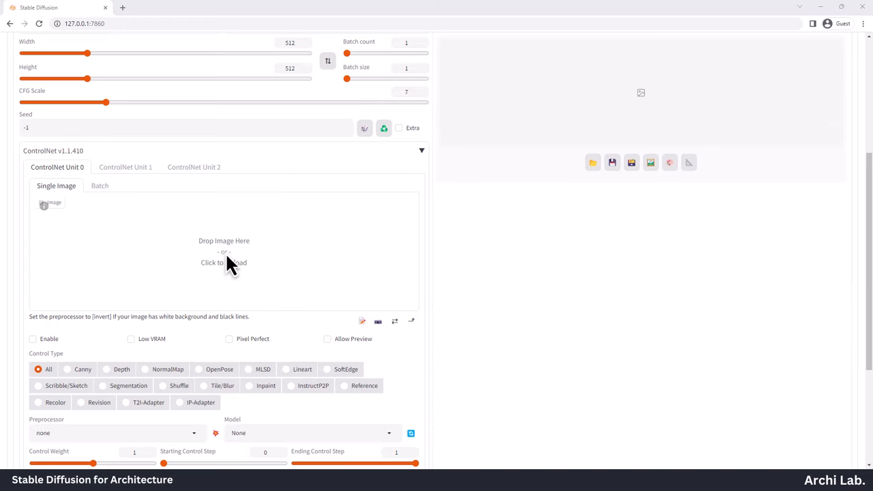
mouse_move(258, 342)
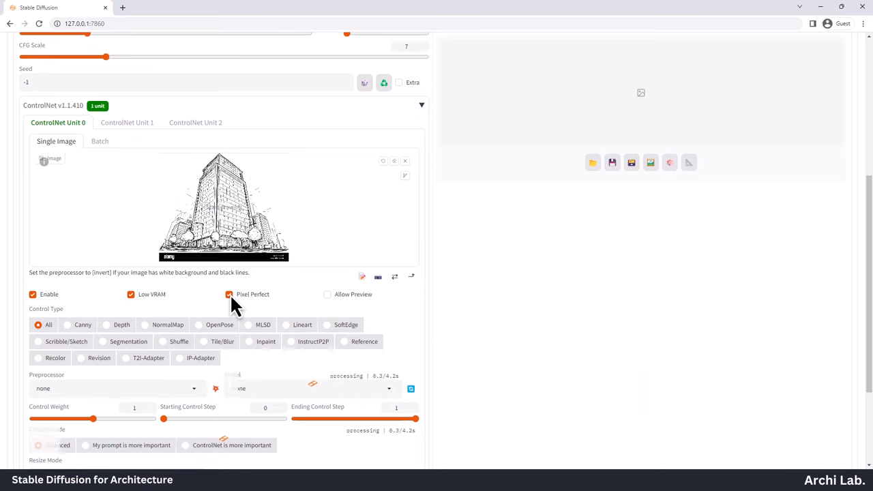
left_click(328, 294)
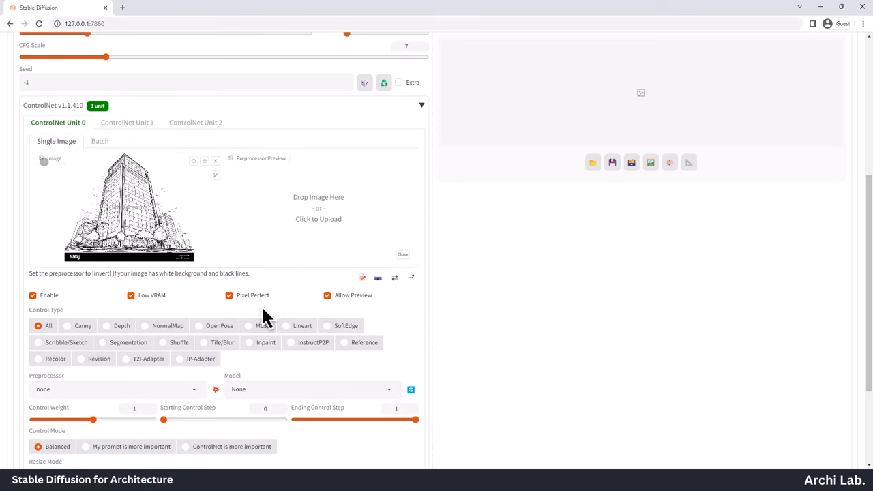
left_click(248, 325)
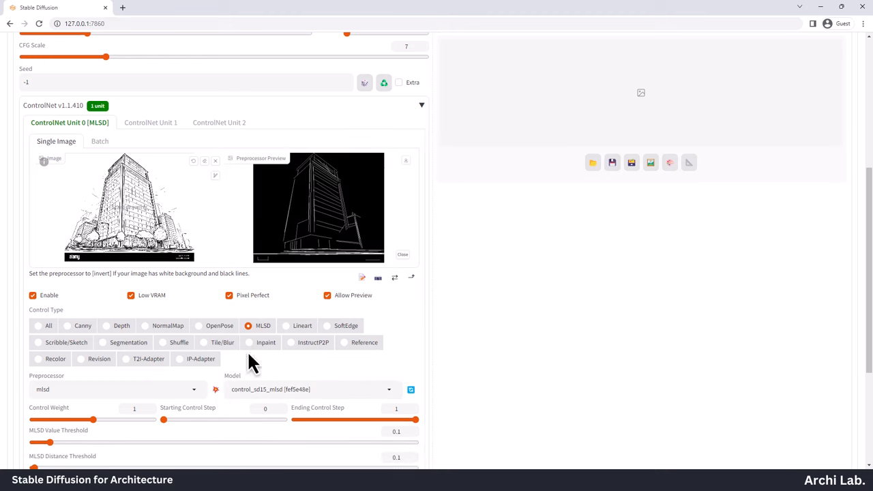
scroll("up", 3)
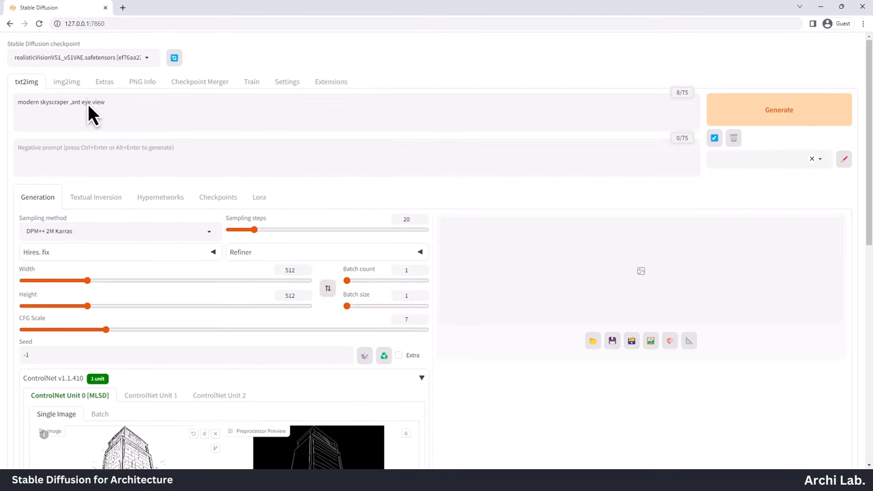
left_click(779, 110)
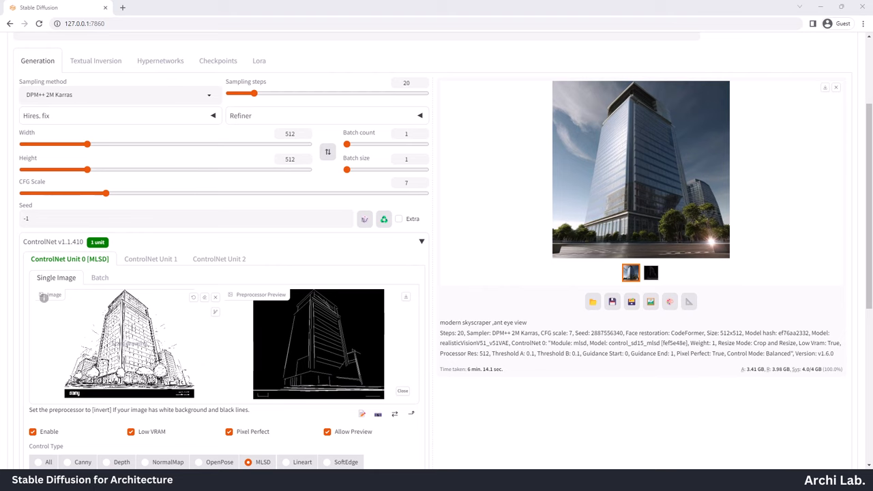
Open the generated glass skyscraper full-size in the image viewer
left_click(640, 169)
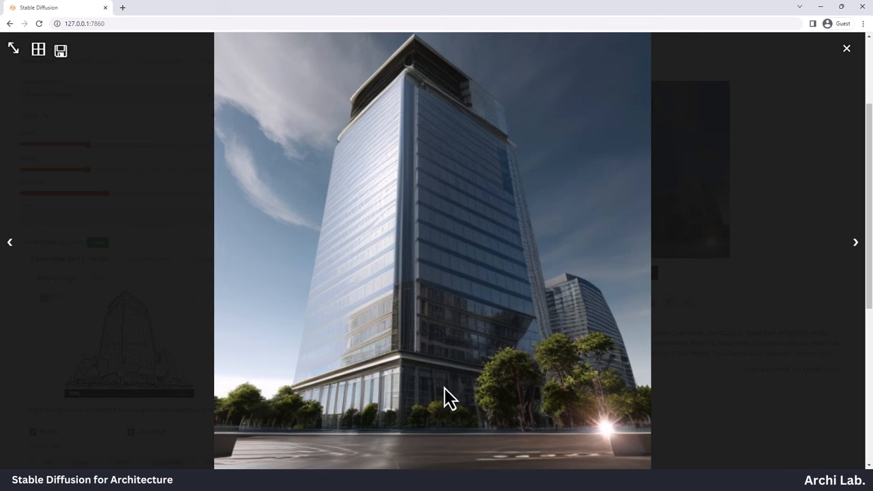
mouse_move(510, 361)
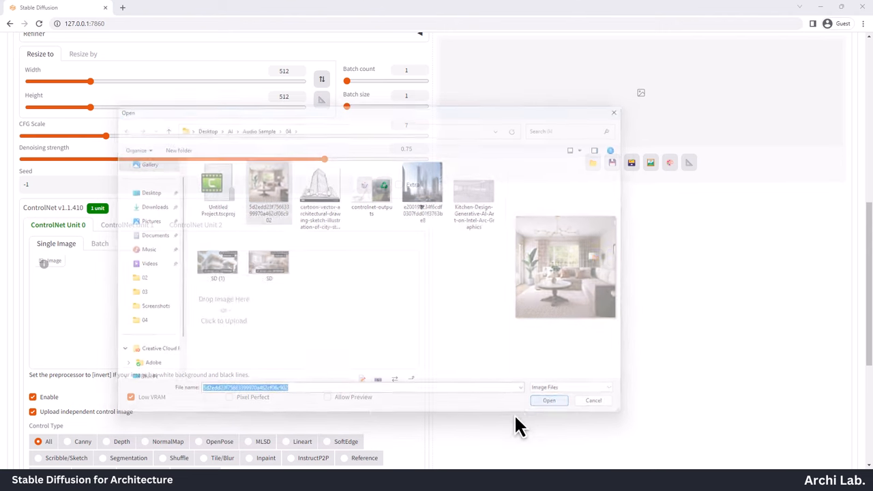
Load the living room photo, choose the Segmentation control type (seg_ofade20k), and open the colour class sheet
left_click(550, 400)
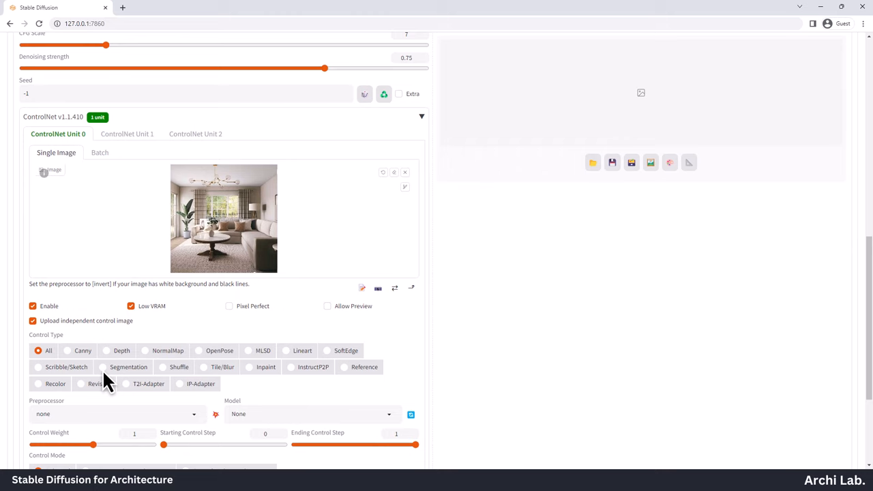
left_click(102, 367)
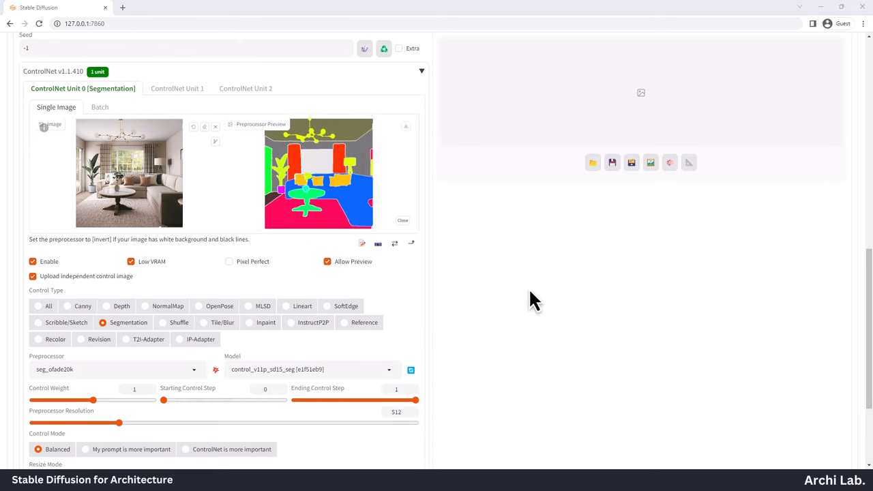
left_click(167, 8)
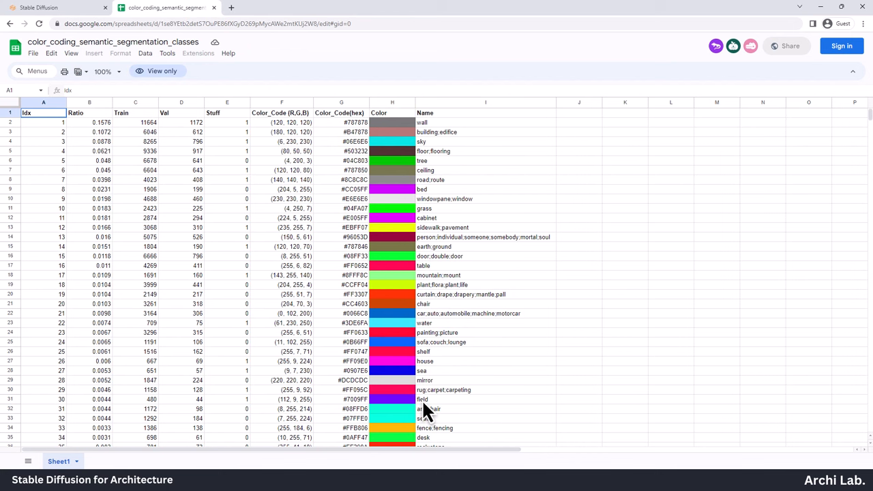
Browse the segmentation colour classes, then bring up Civitai's ControlNet basics guide
scroll("down", 3)
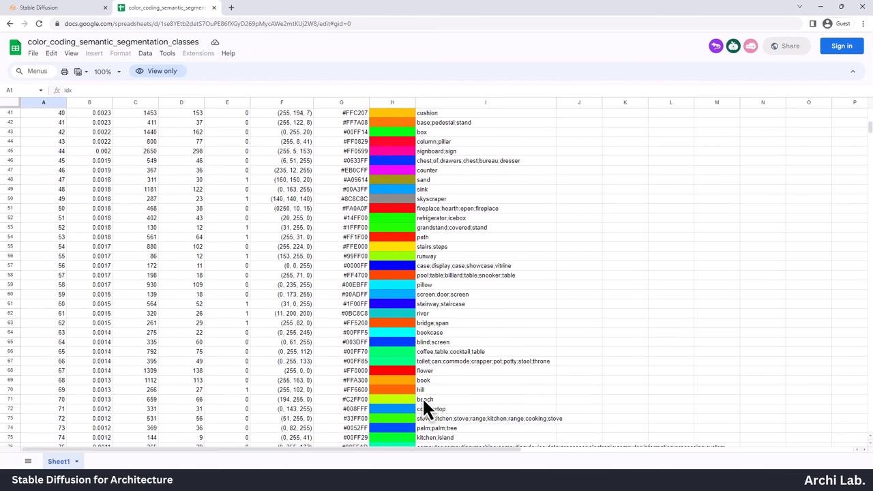
left_click(55, 8)
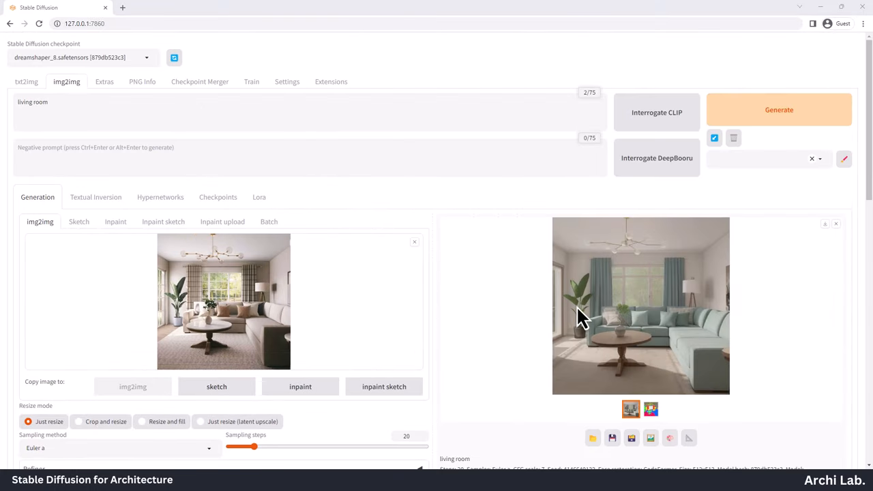
mouse_move(218, 331)
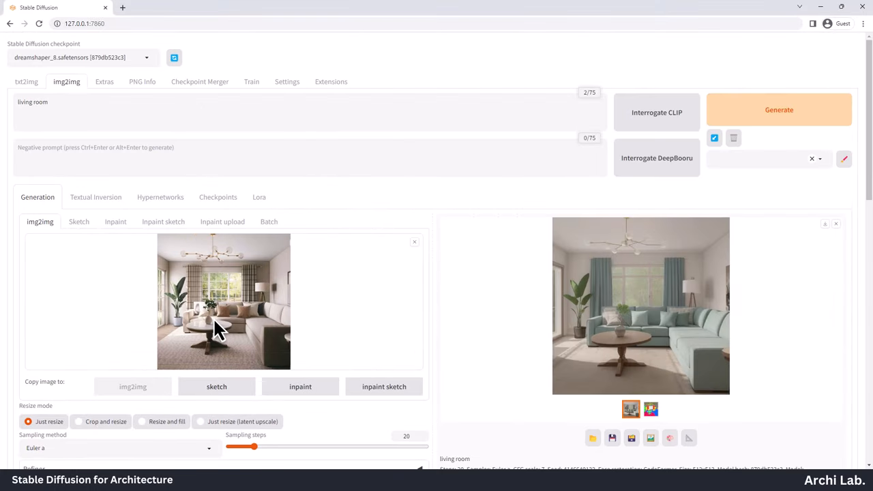
left_click(273, 7)
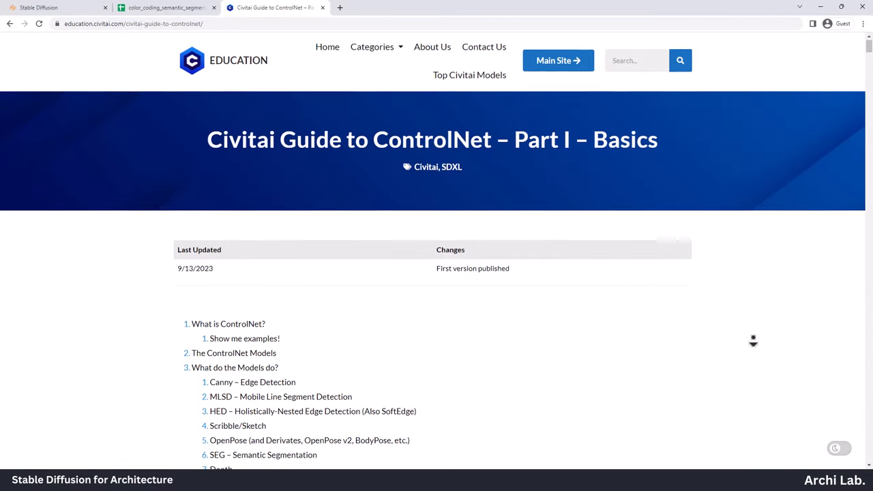
scroll("down", 3)
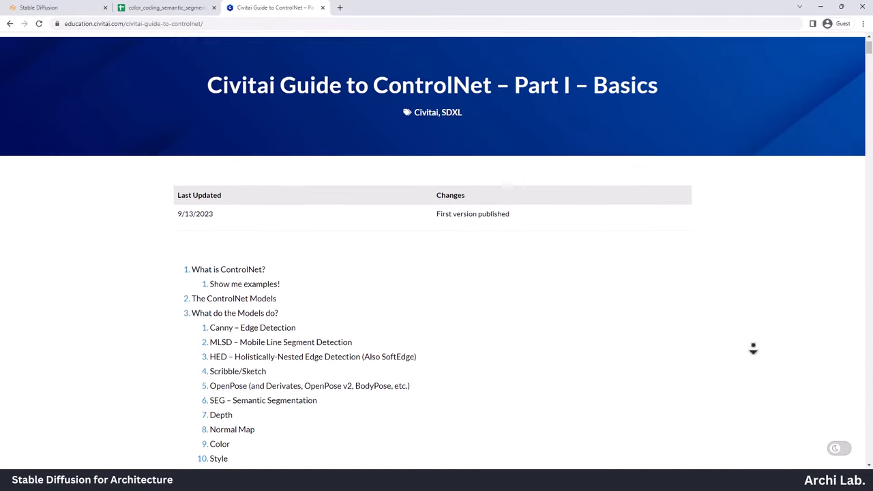
scroll("down", 3)
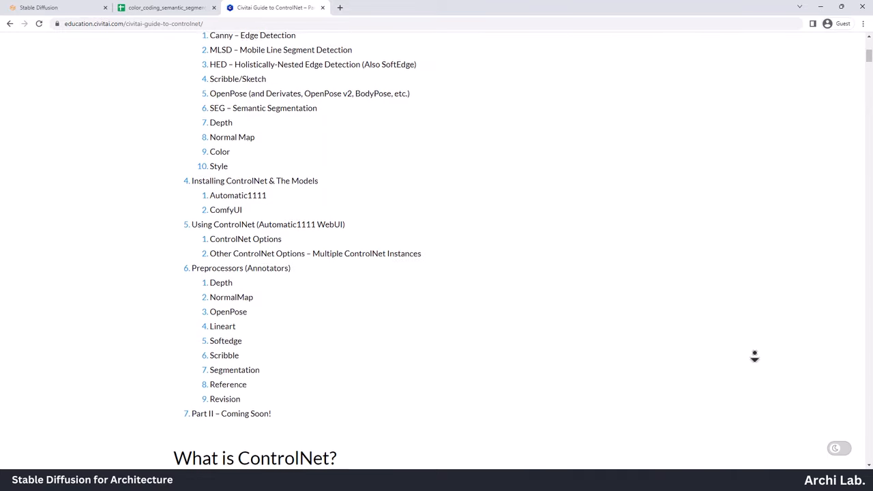
scroll("down", 3)
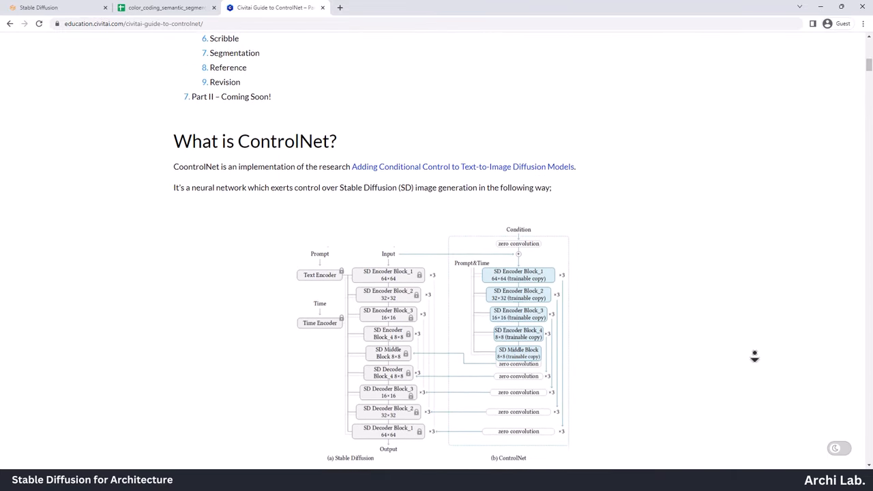
scroll("down", 3)
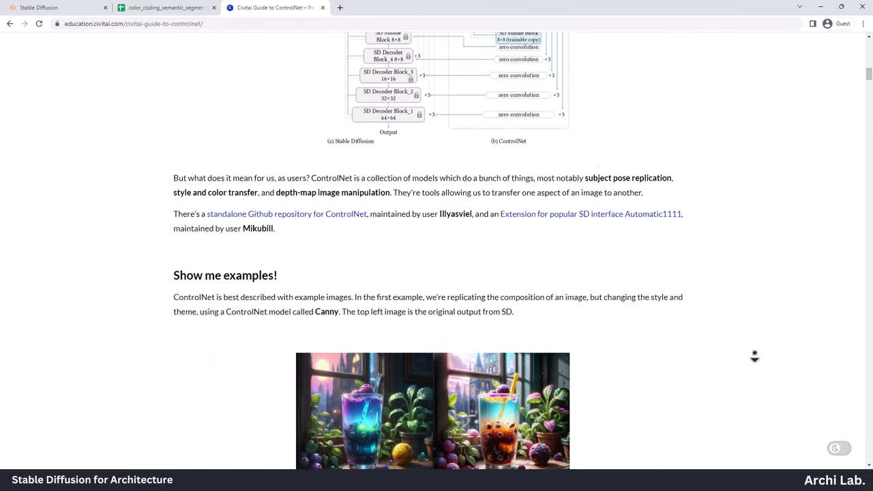
scroll("down", 3)
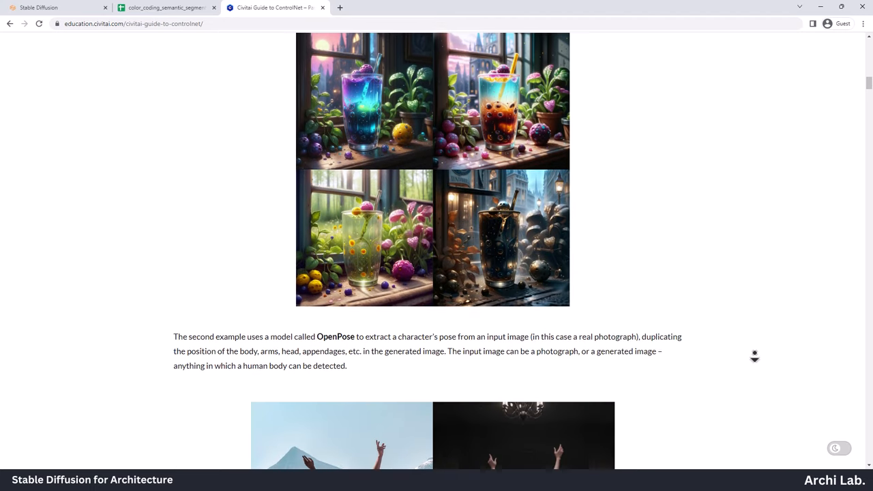
scroll("down", 3)
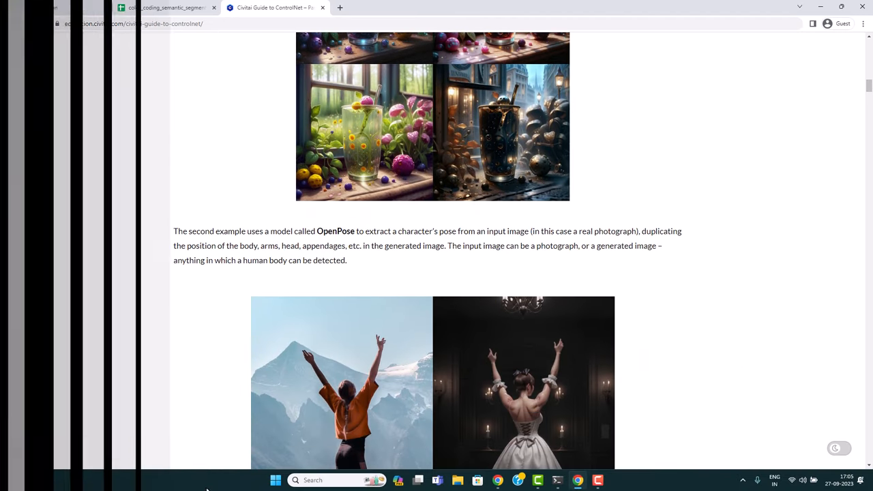